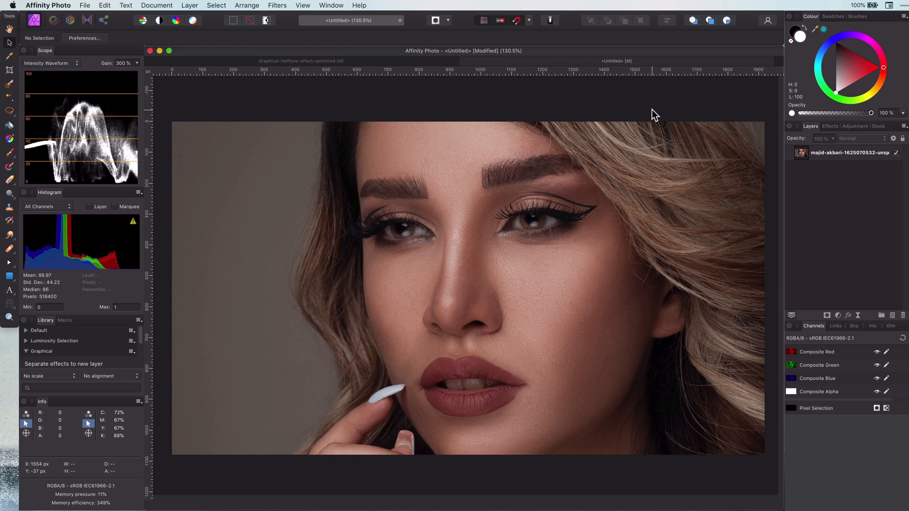
mouse_move(732, 168)
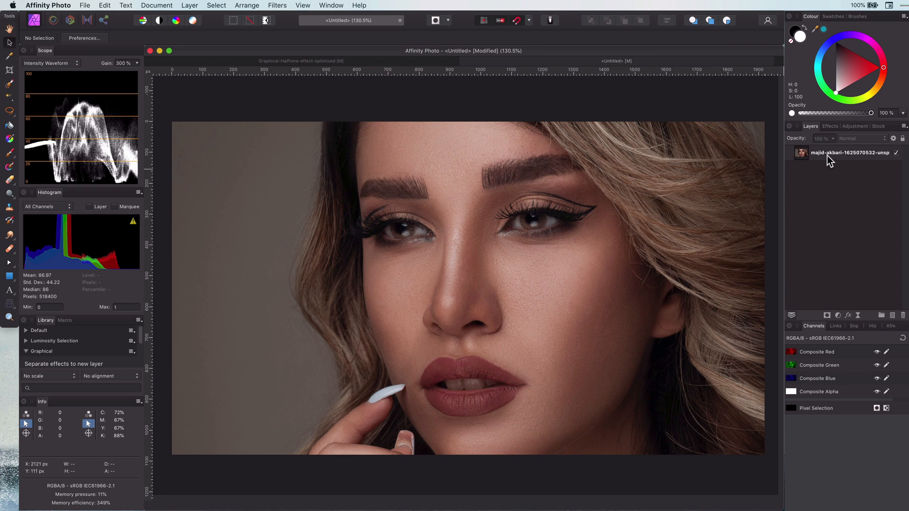
Select the photo layer and duplicate it with Cmd+J
left_click(849, 152)
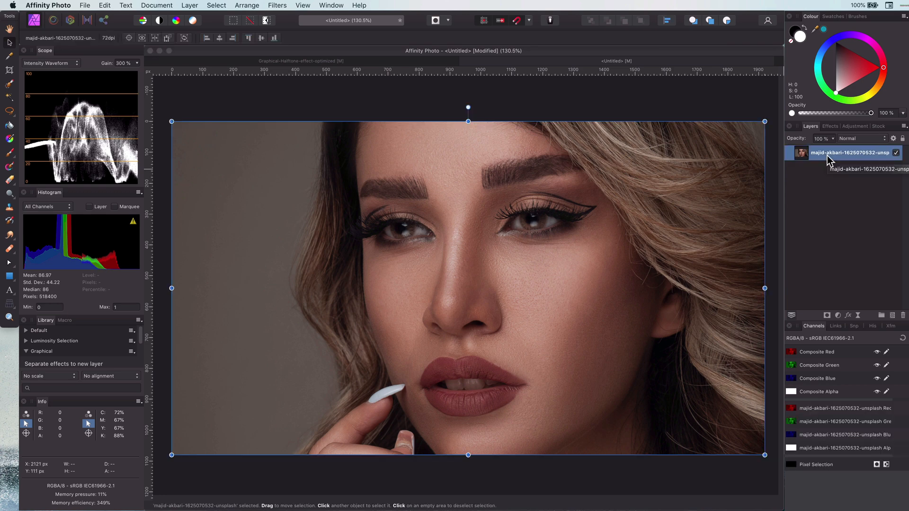
key("cmd")
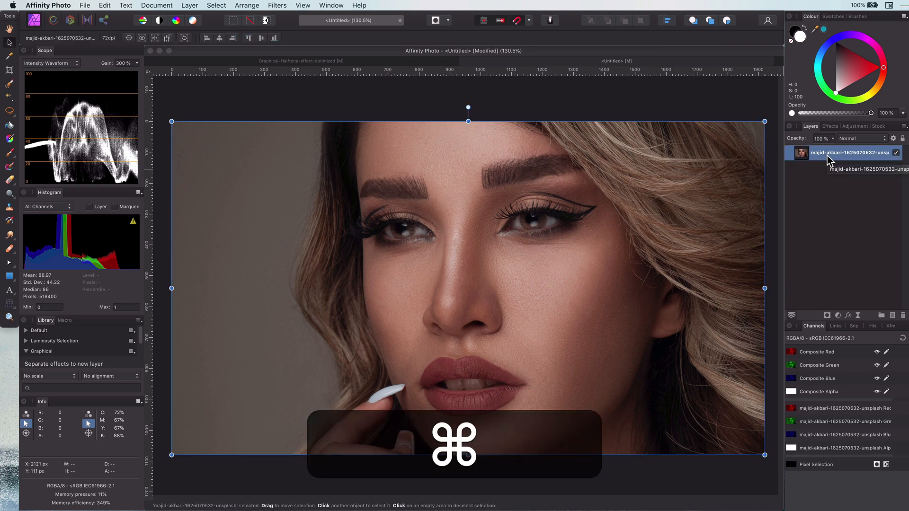
key("cmd+j")
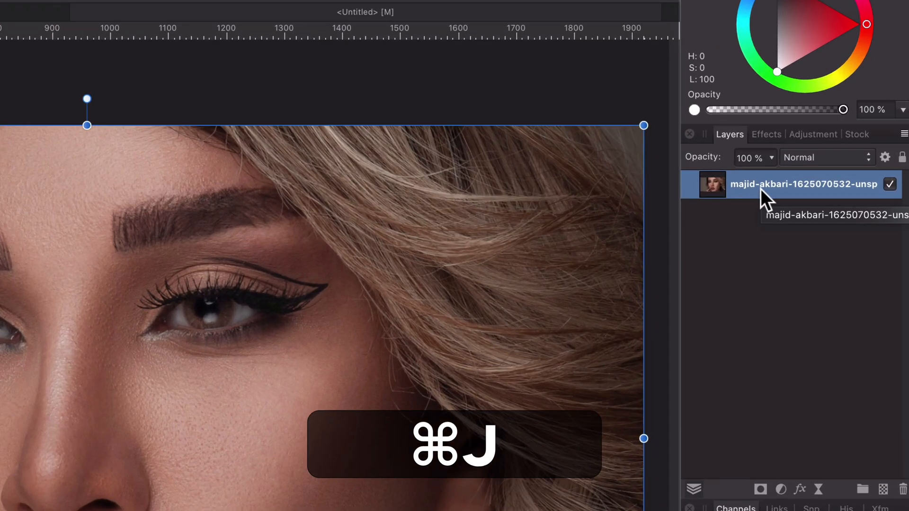
key("cmd+j")
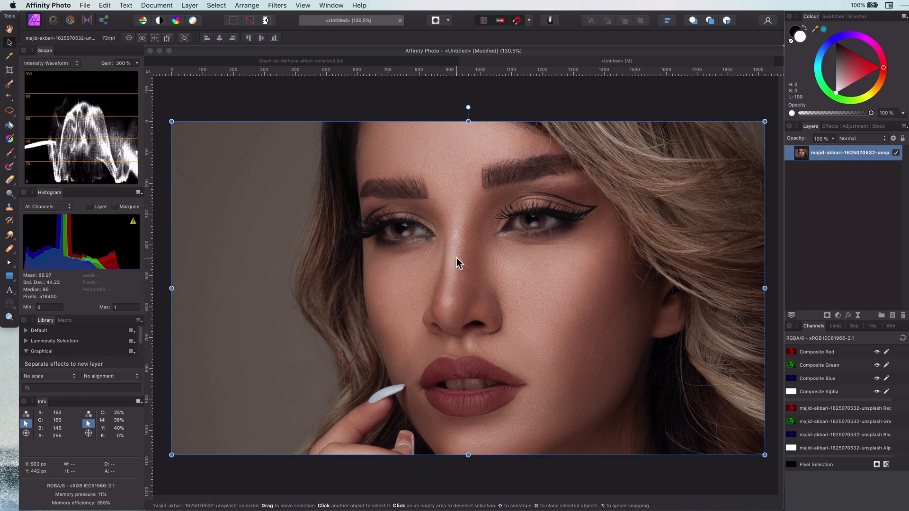
mouse_move(472, 242)
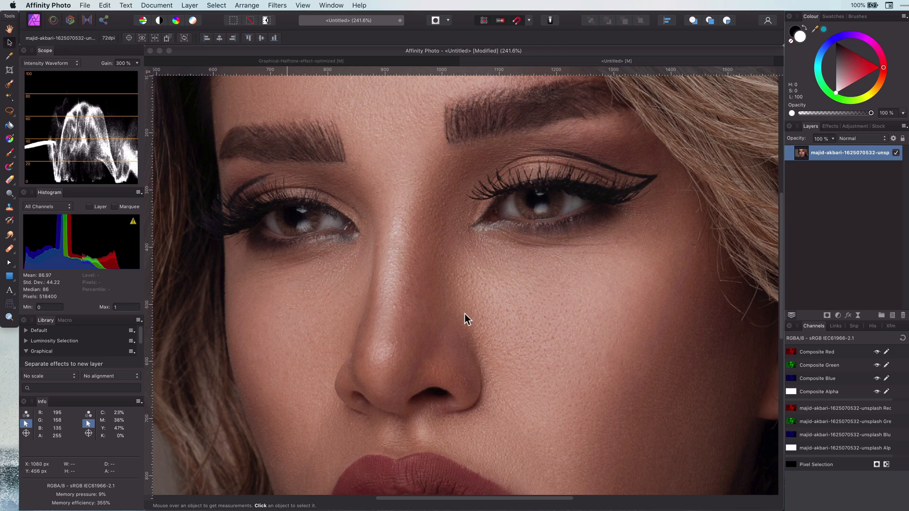
mouse_move(439, 348)
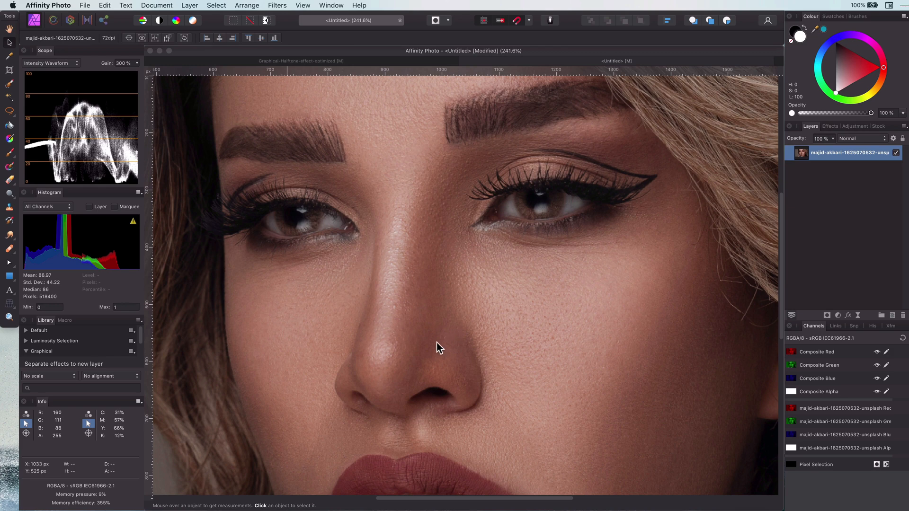
mouse_move(431, 396)
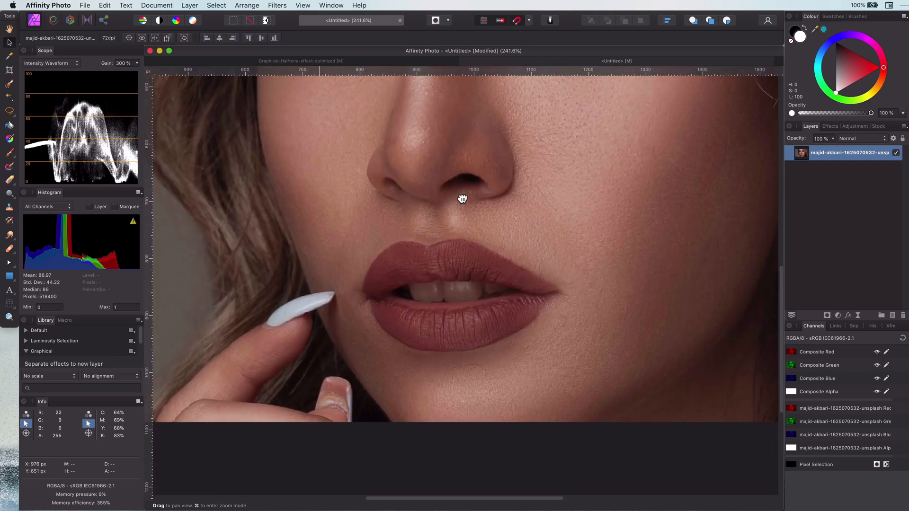
Inspect the skin up close, then fit the whole portrait in the window
left_click_drag(462, 199, 522, 221)
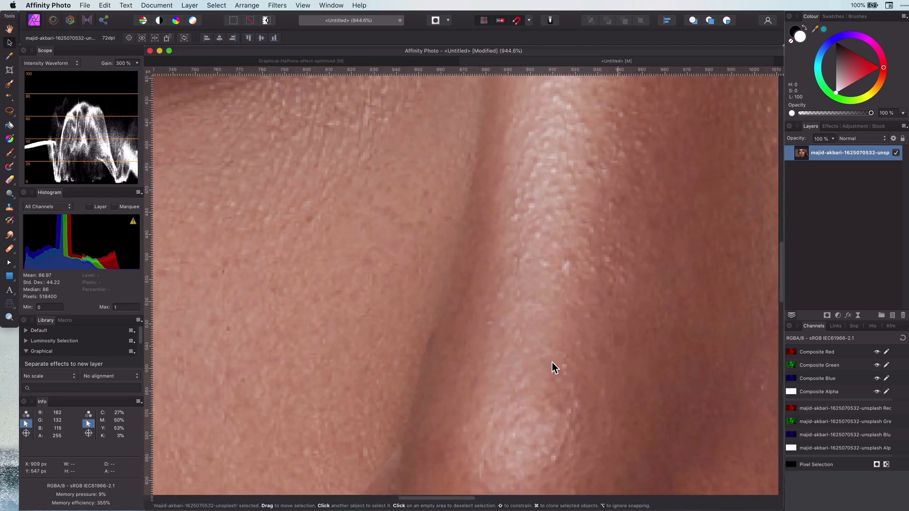
key("cmd+0")
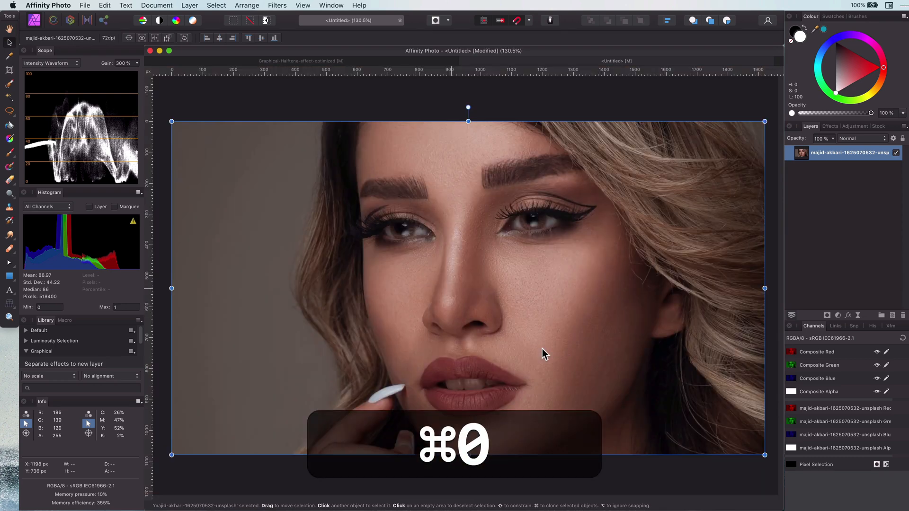
key("cmd+0")
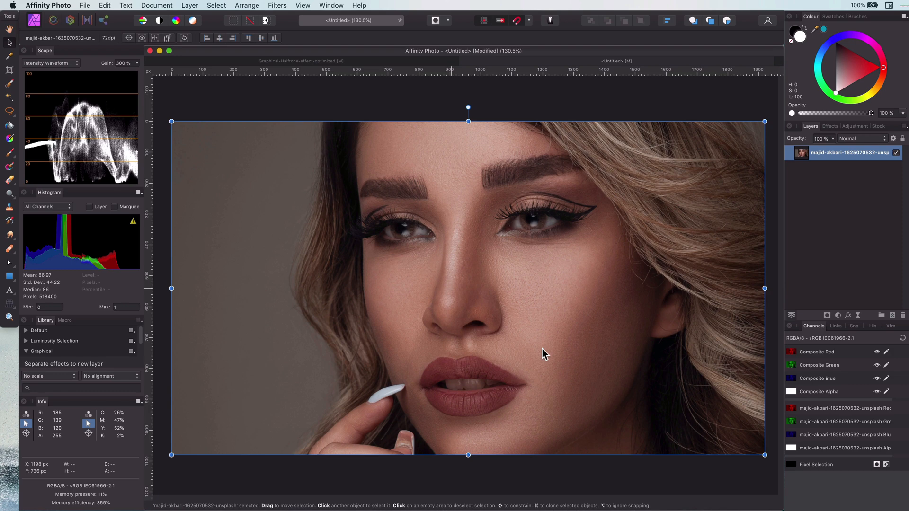
mouse_move(525, 103)
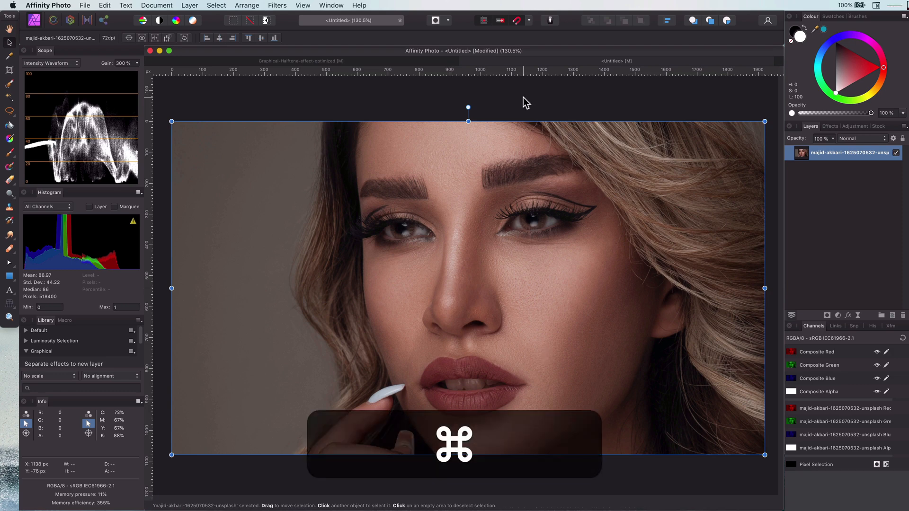
Add a Curves adjustment with the red curve raised and RGB curve lowered
key("cmd+m")
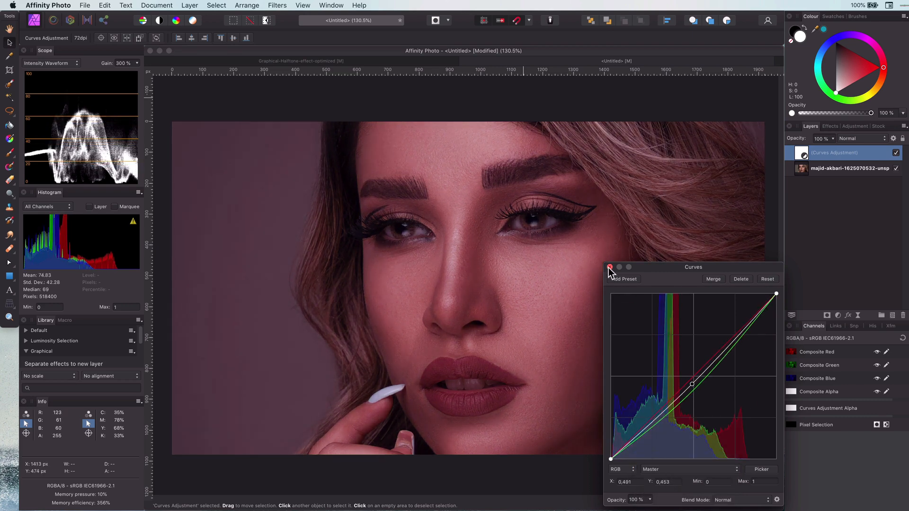
left_click(610, 267)
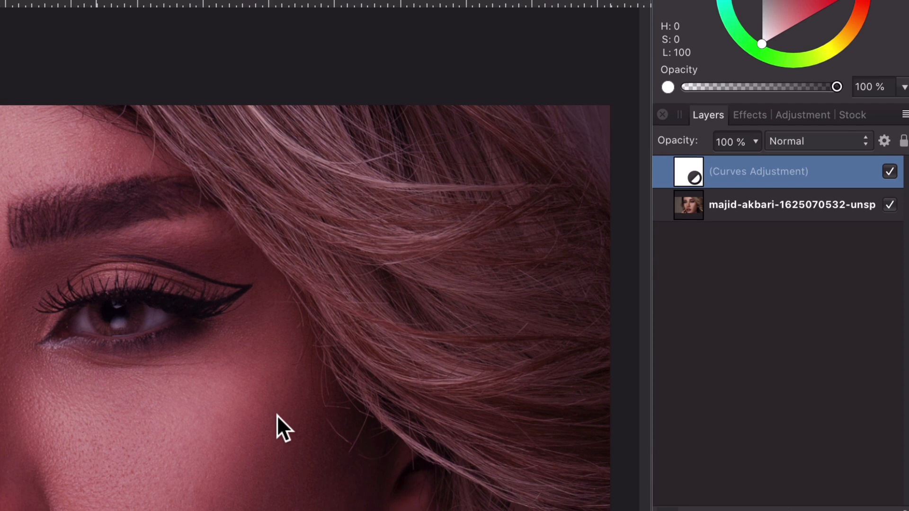
Invert the Curves adjustment's mask to hide the red darkening
key("cmd+i")
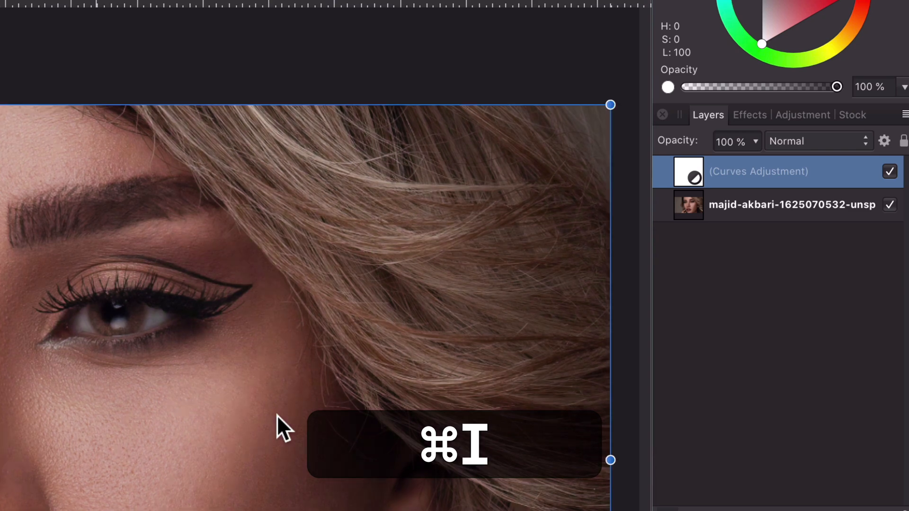
key("cmd+i")
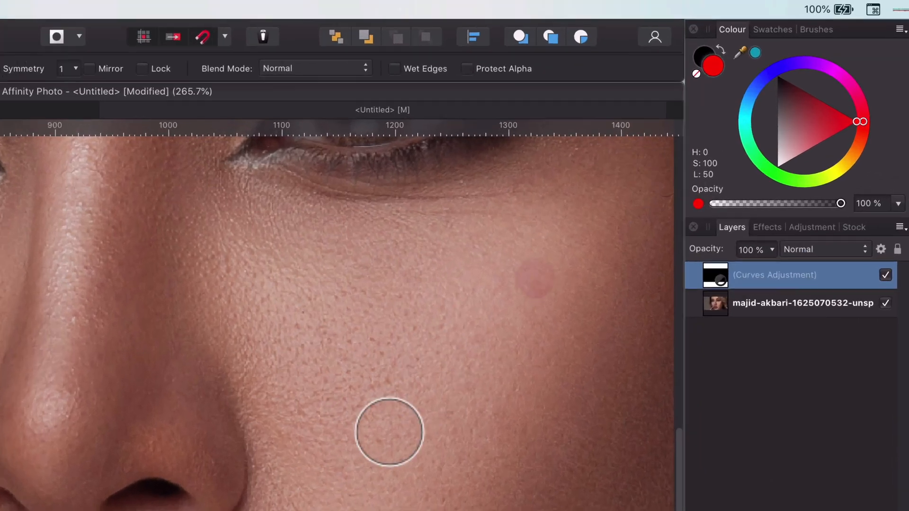
Paint the berry-red tint into the mask over the upper lip, lower lip and corners
key("d")
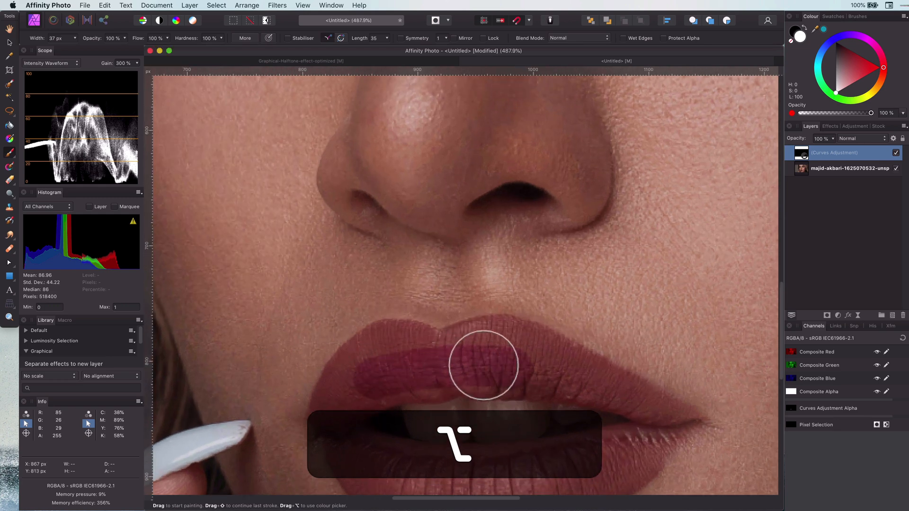
left_click_drag(484, 364, 333, 417)
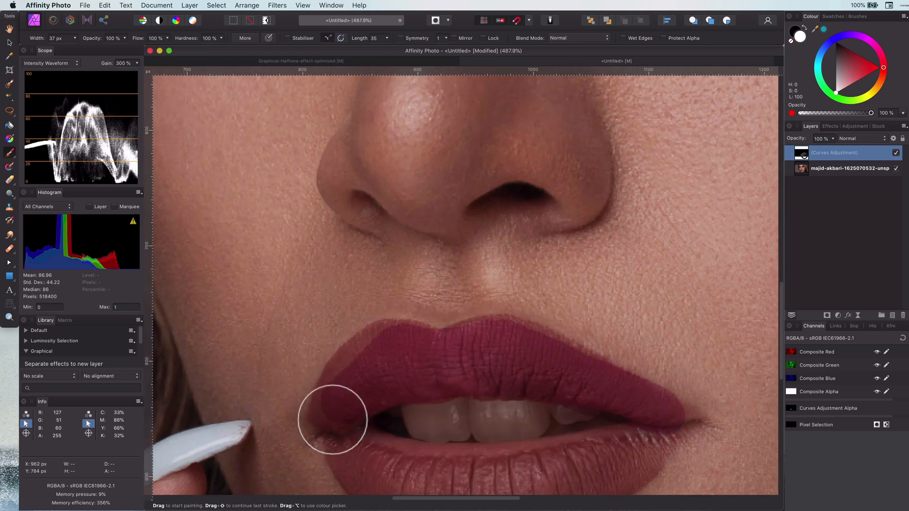
left_click_drag(333, 417, 607, 437)
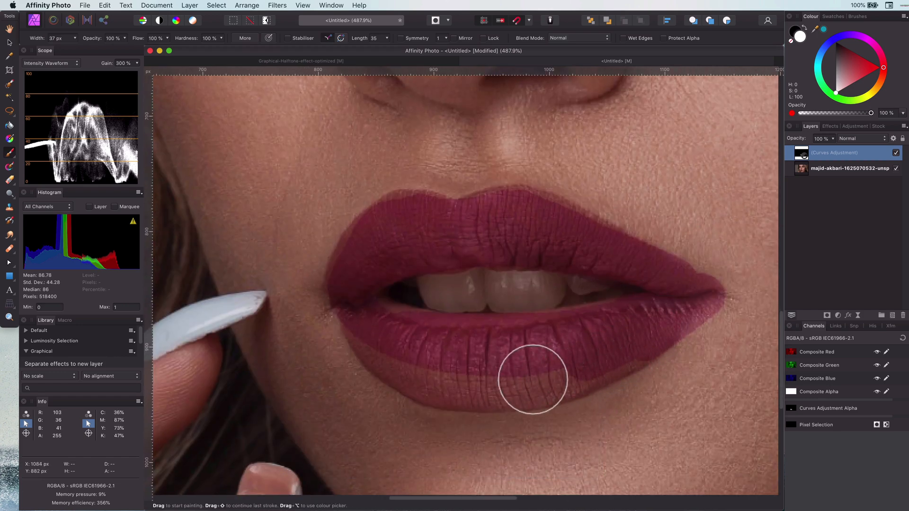
left_click_drag(530, 380, 614, 365)
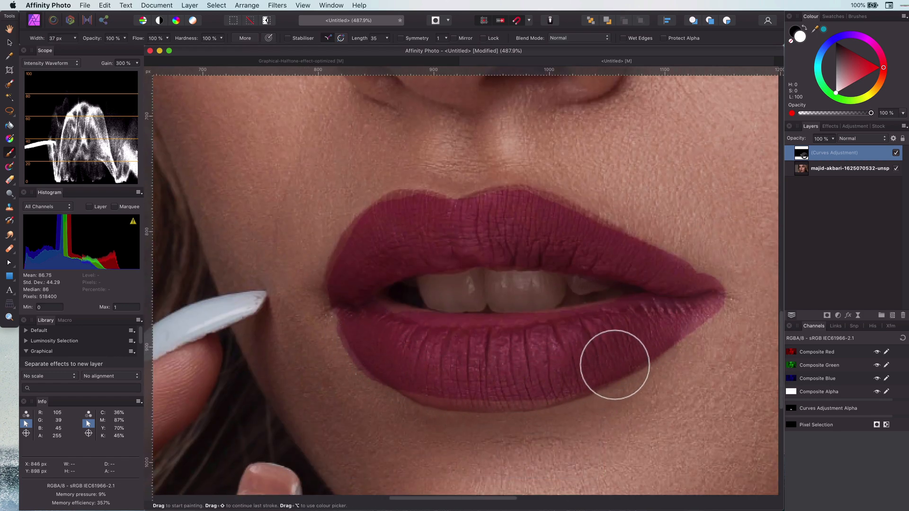
left_click_drag(614, 365, 530, 194)
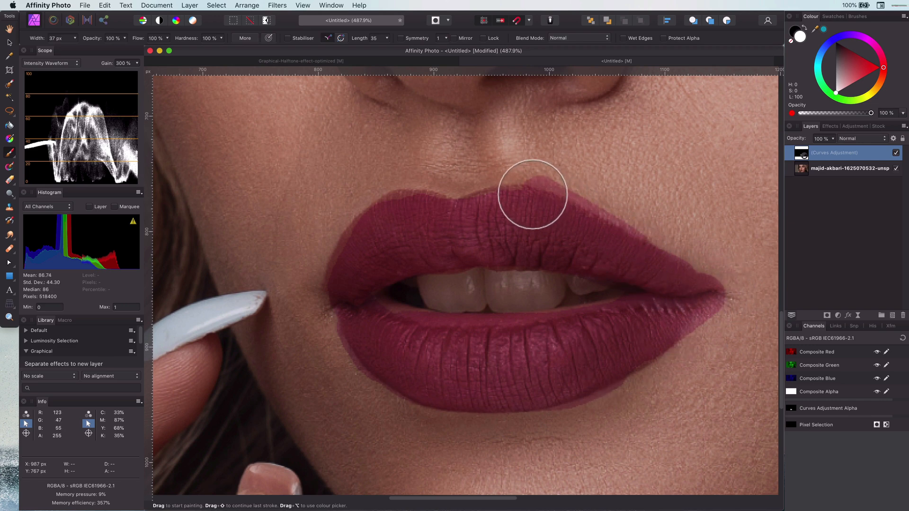
left_click_drag(530, 191, 675, 187)
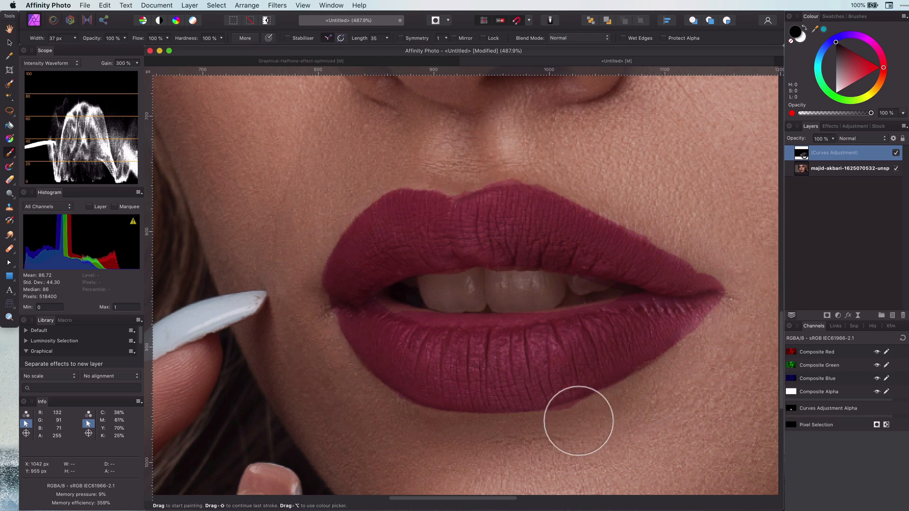
left_click_drag(577, 421, 616, 259)
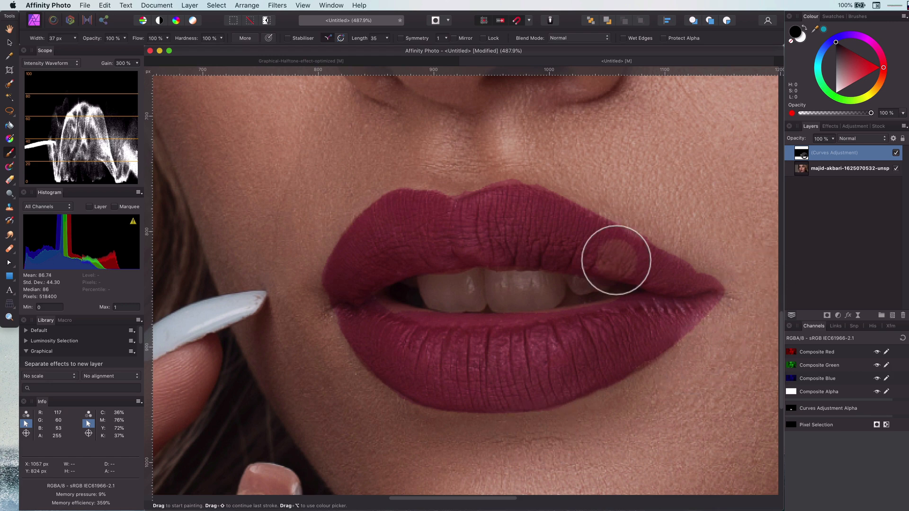
Shrink the brush for edge work, then fit the whole portrait in the window
key("cmd+0")
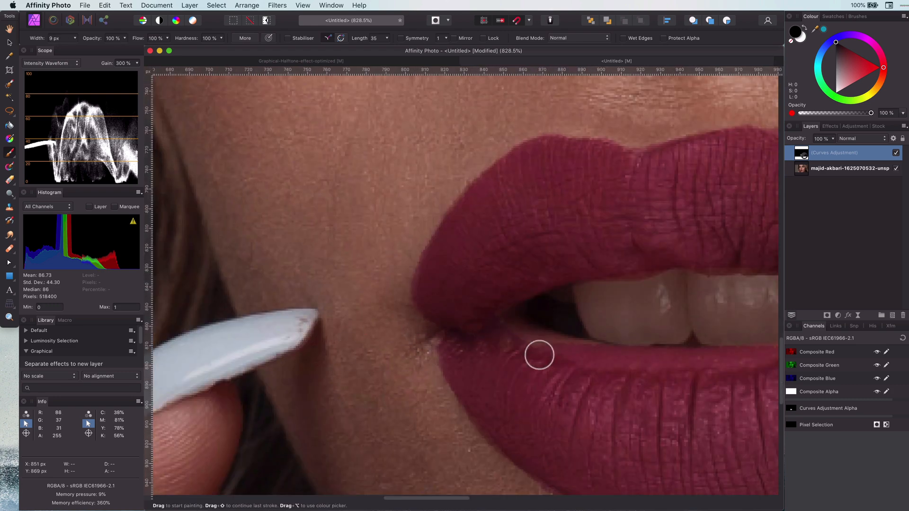
key("cmd")
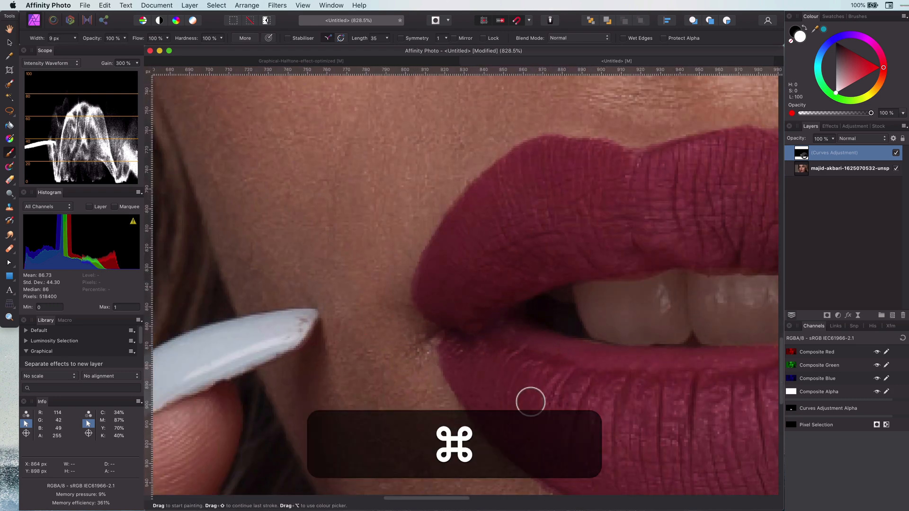
key("cmd+0")
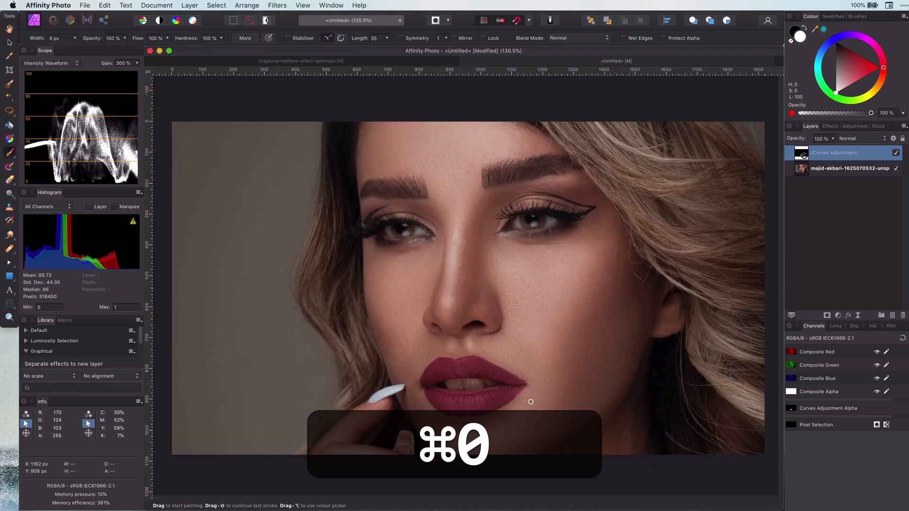
key("cmd+0")
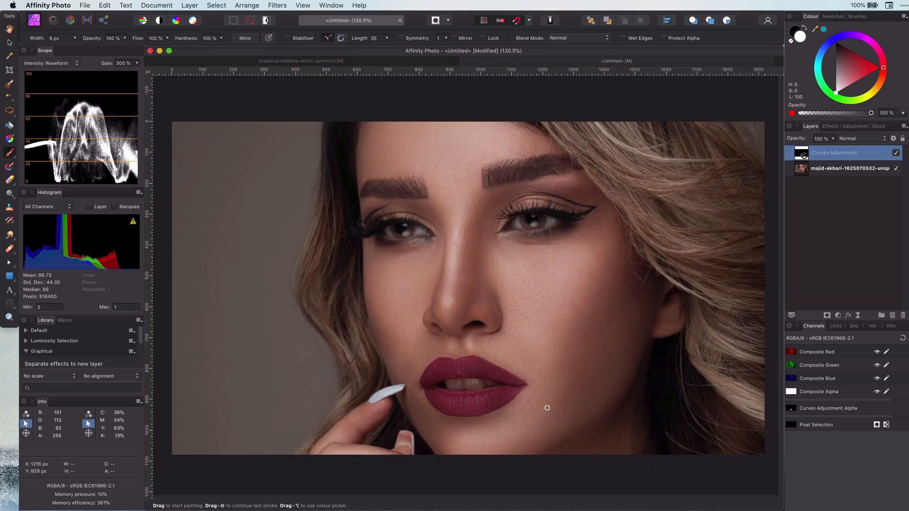
Duplicate the original portrait layer and set the copy's blend mode to Screen
left_click(846, 168)
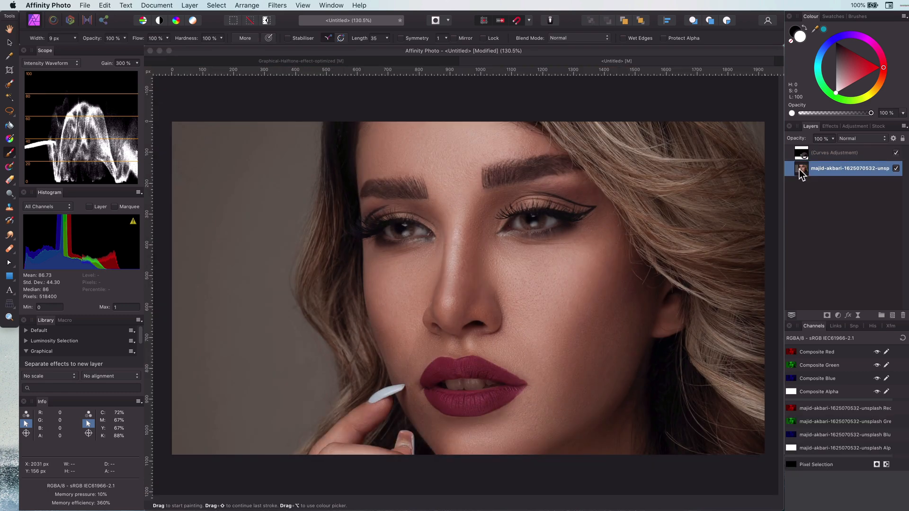
key("cmd+j")
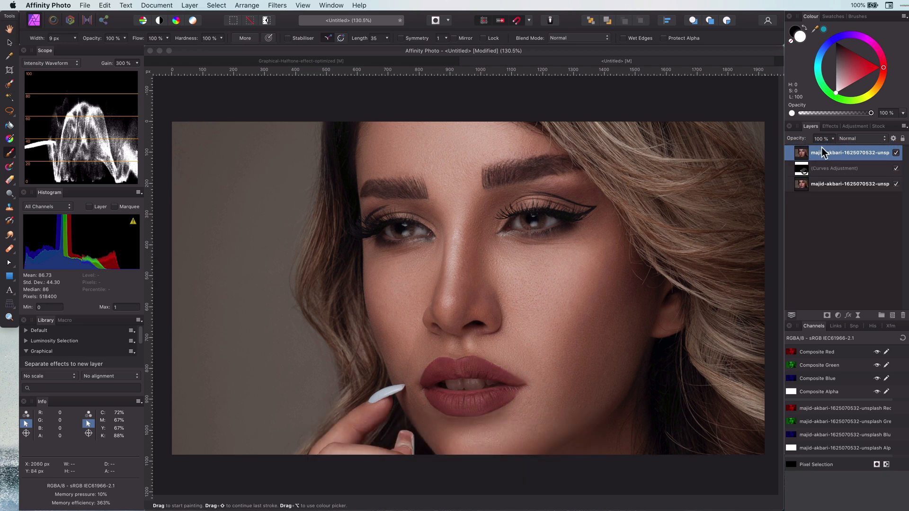
left_click(858, 138)
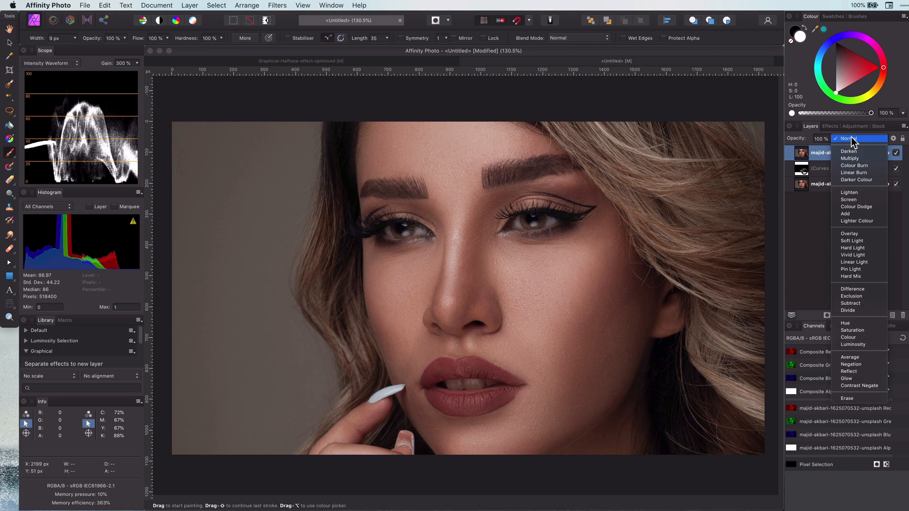
mouse_move(854, 158)
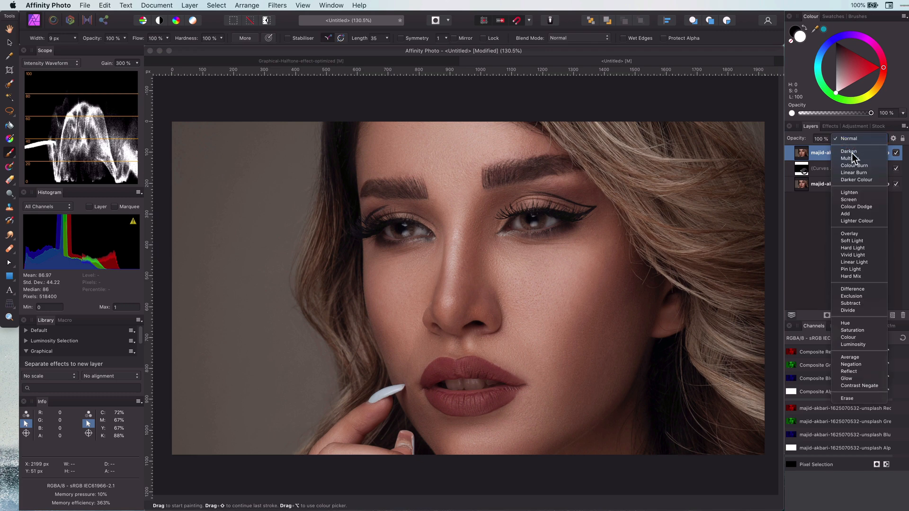
left_click(848, 200)
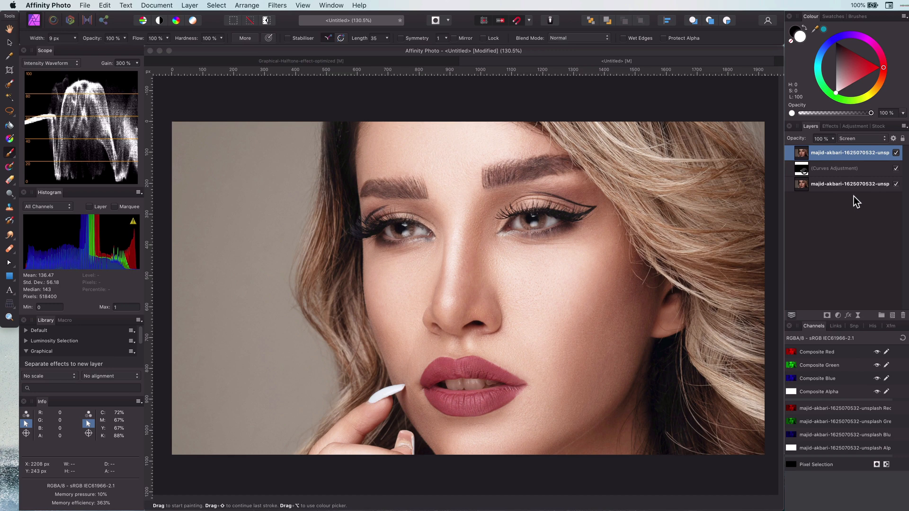
mouse_move(807, 160)
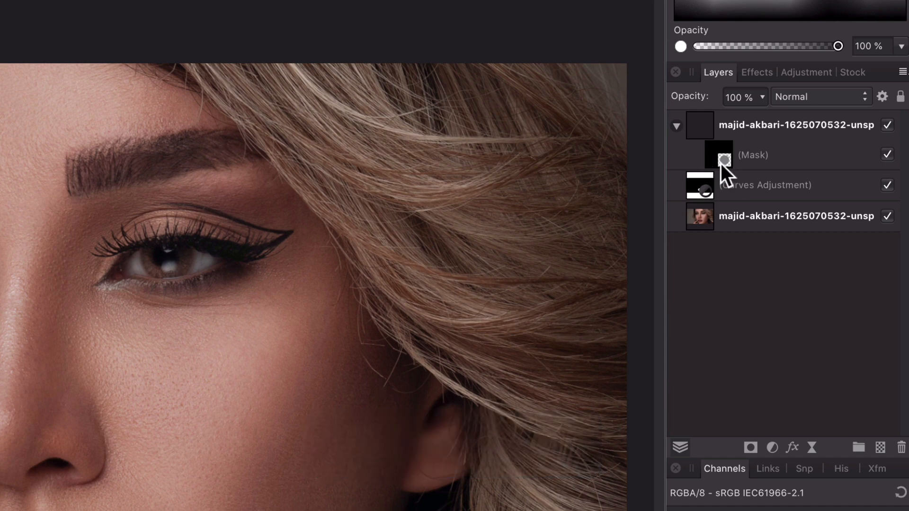
Select the Screen copy's mask for painting over the iris, then fit the view
left_click(752, 155)
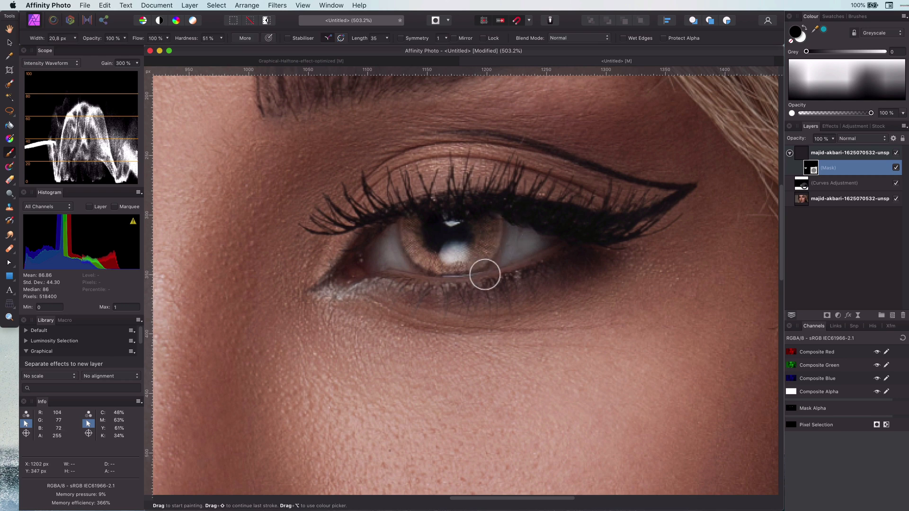
key("cmd+0")
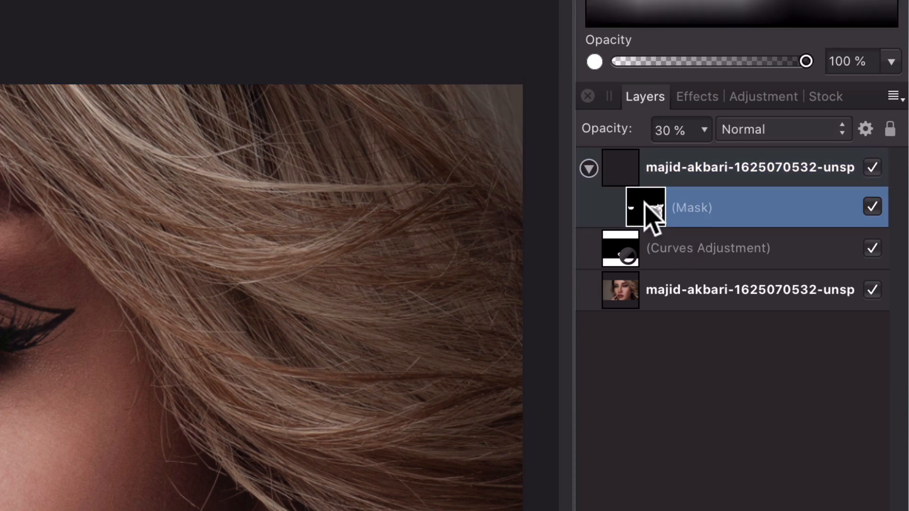
Adjust the eye-brightening copy's opacity using the 6 number-key shortcut
key("6")
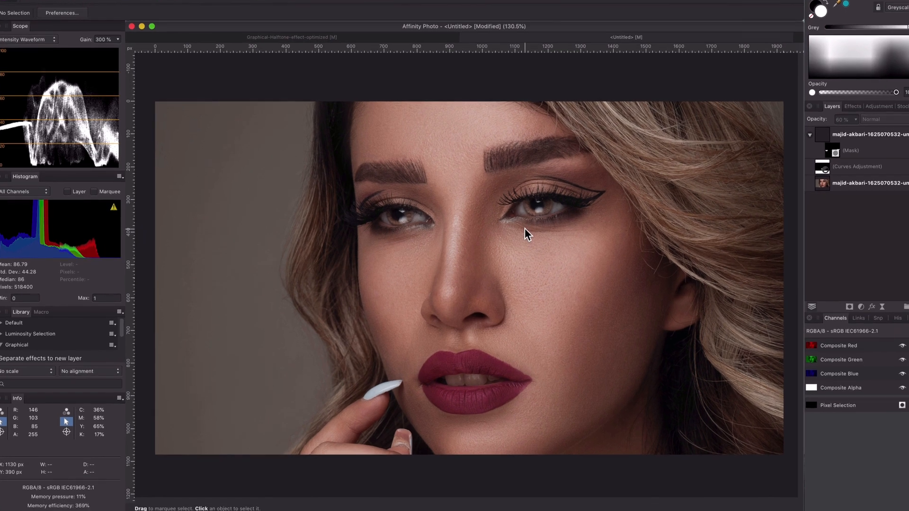
Zoom in on the eyes to brighten the second eye on the Screen copy
key("ctrl+cmd")
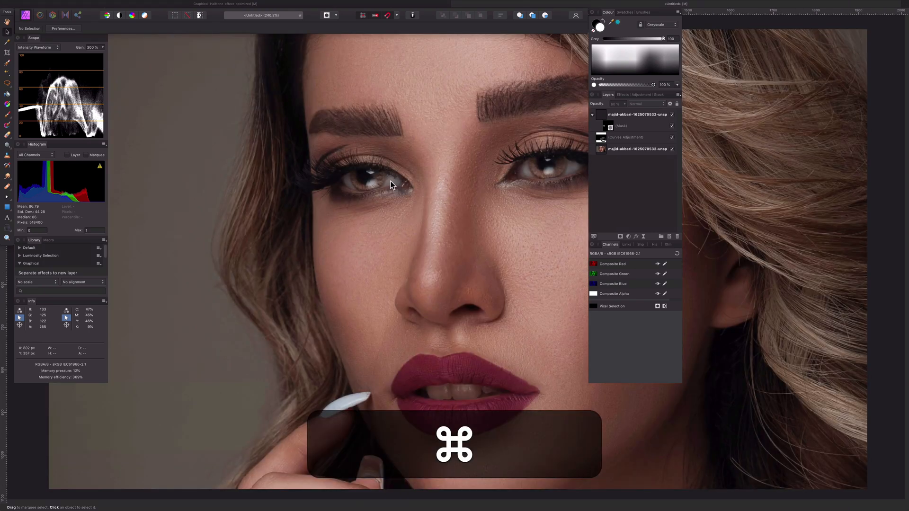
key("tab")
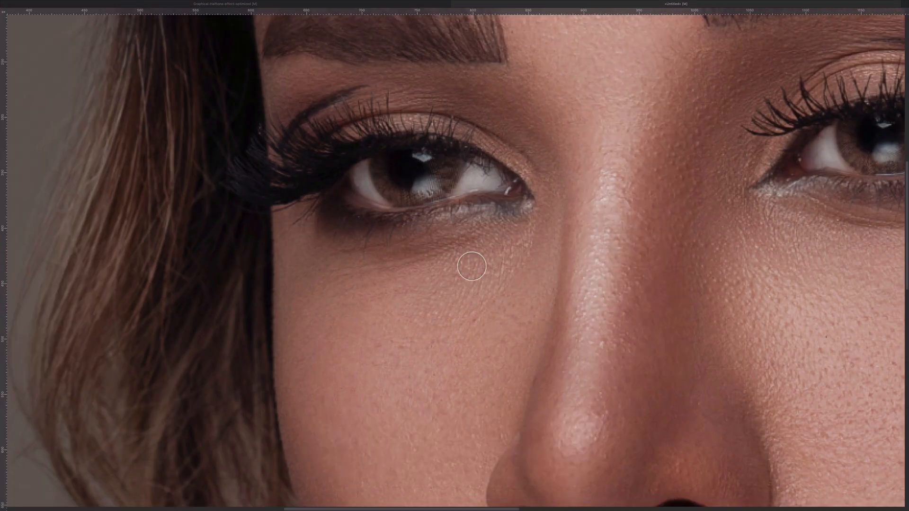
key("ctrl+cmd")
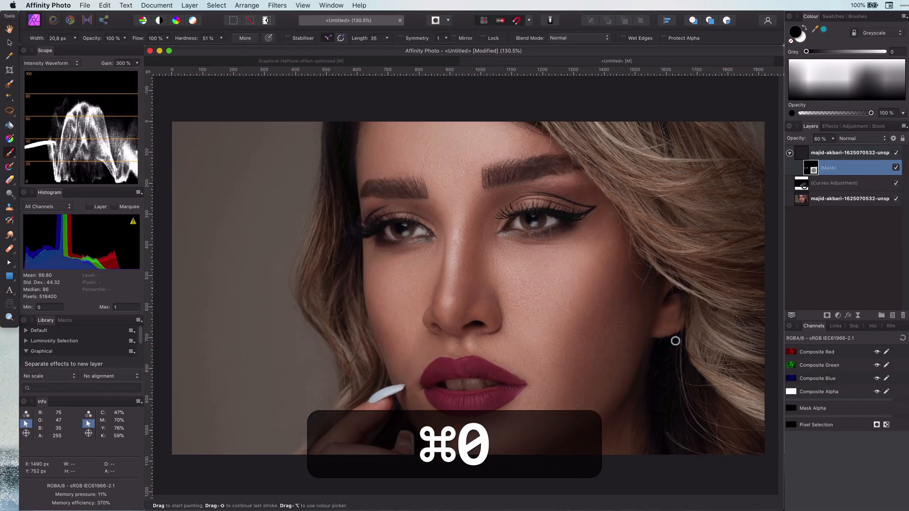
Fit the portrait in view and switch the green paint layer to Hue blending
key("cmd+0")
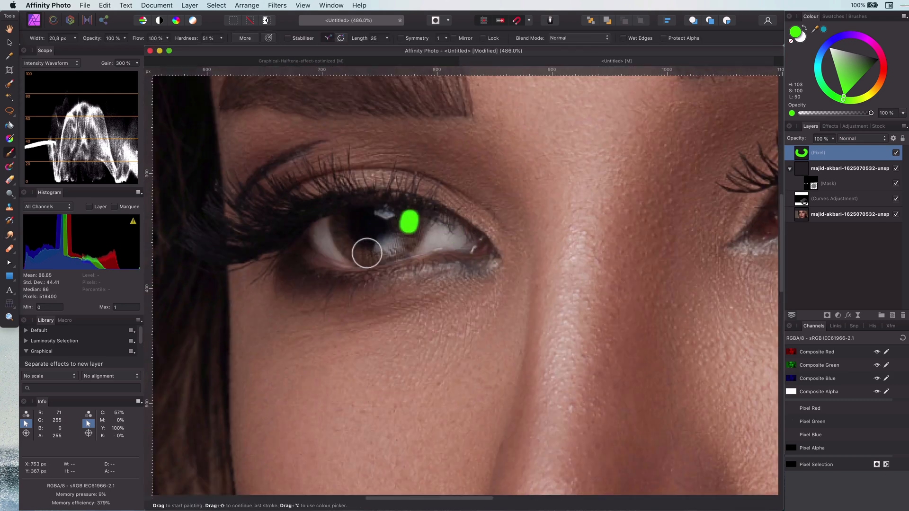
left_click(863, 138)
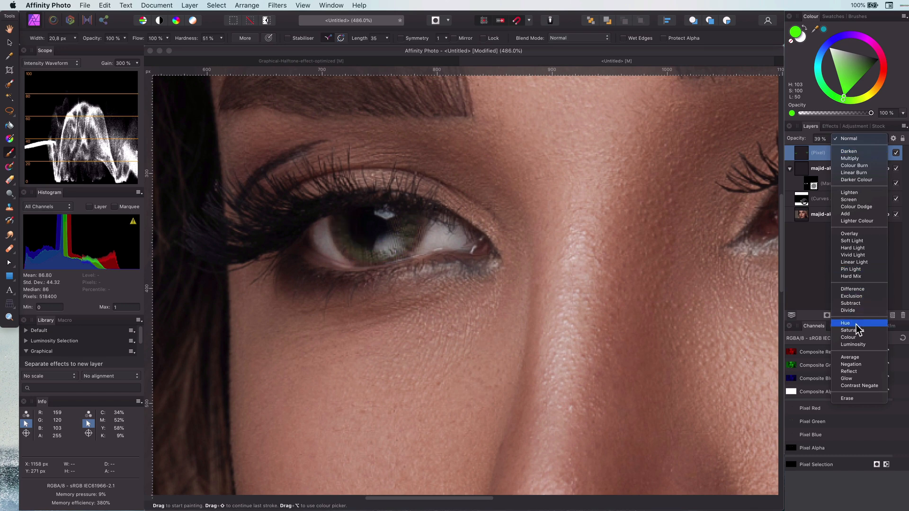
left_click(846, 323)
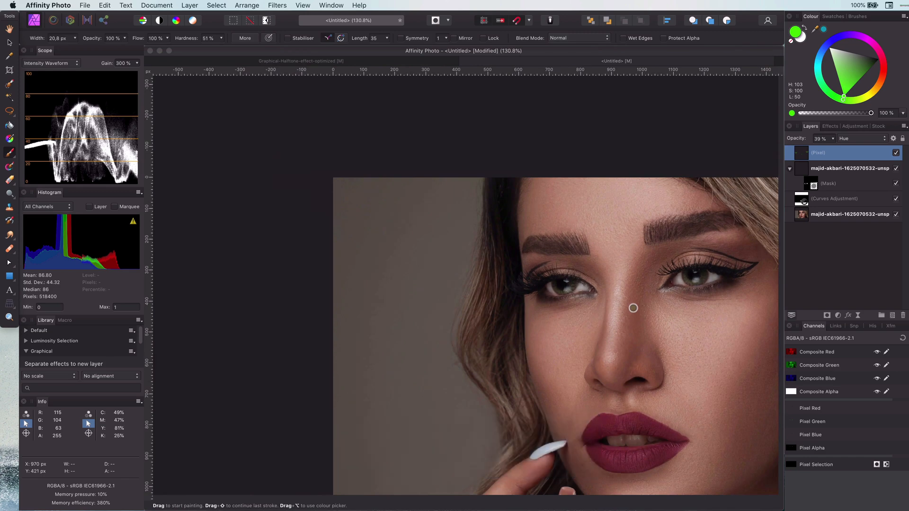
Zoom to fit the full portrait with green-tinted irises and berry-red lips
key("cmd+0")
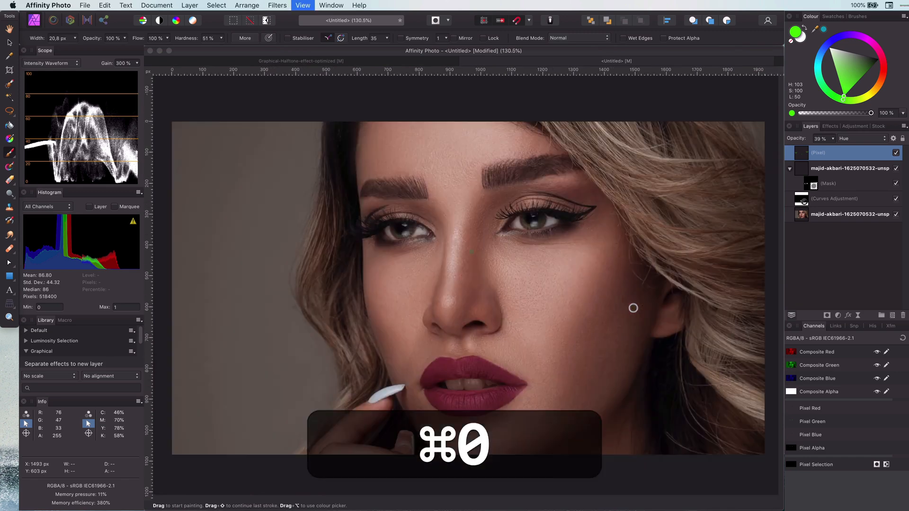
key("cmd+0")
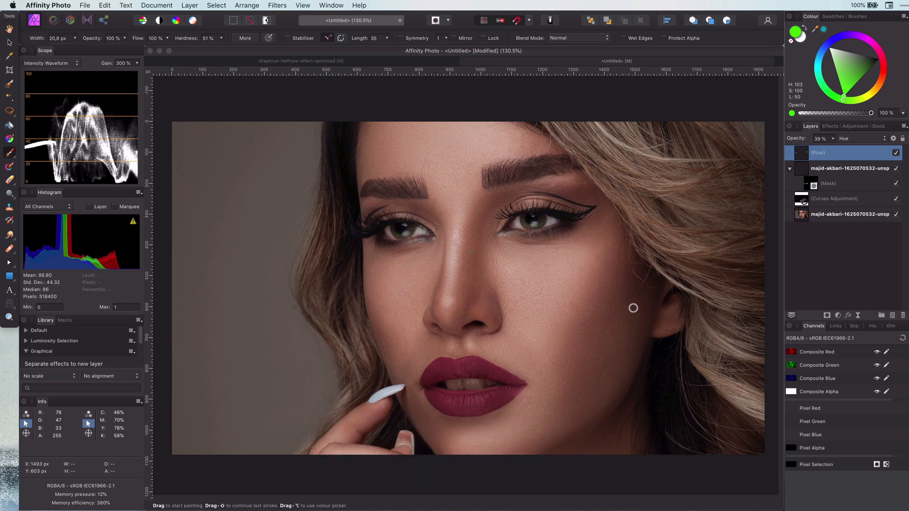